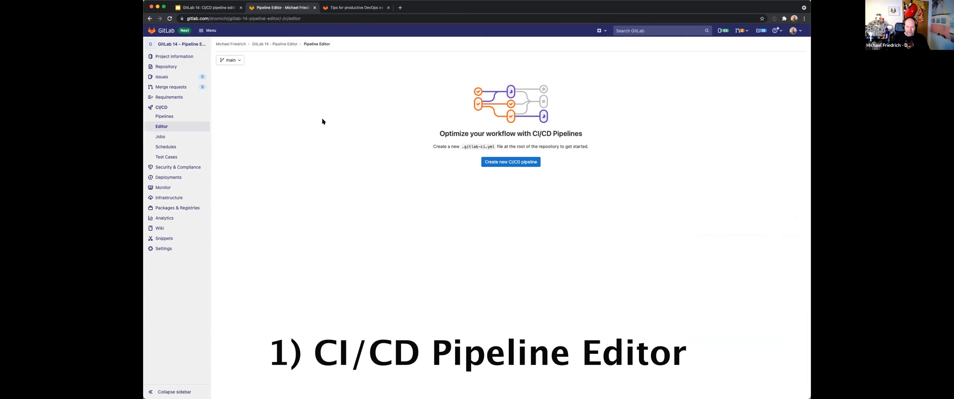
mouse_move(457, 172)
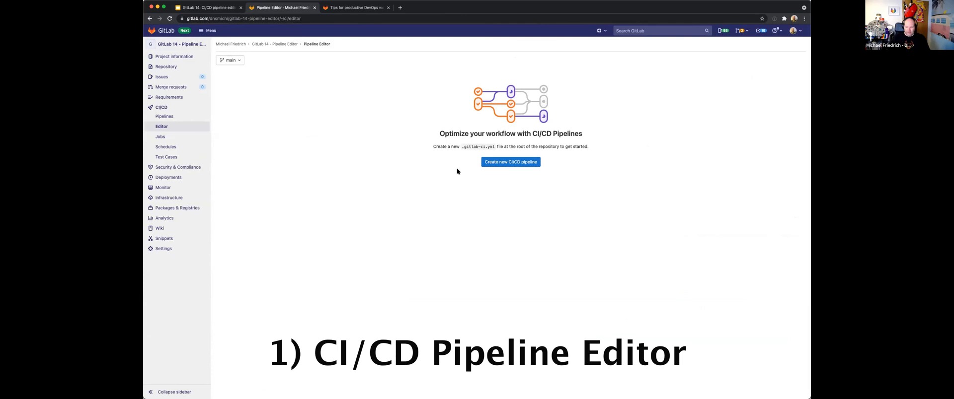
mouse_move(502, 183)
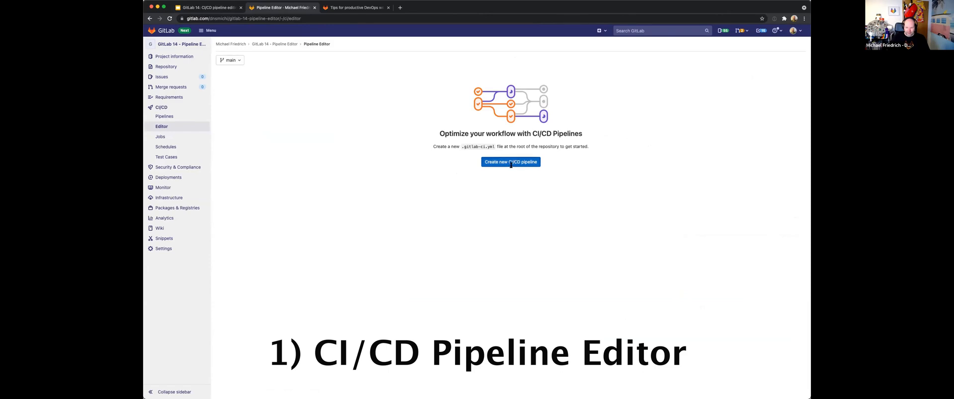
Create a new .gitlab-ci.yml from the template and review its build, test and deploy jobs
click(511, 162)
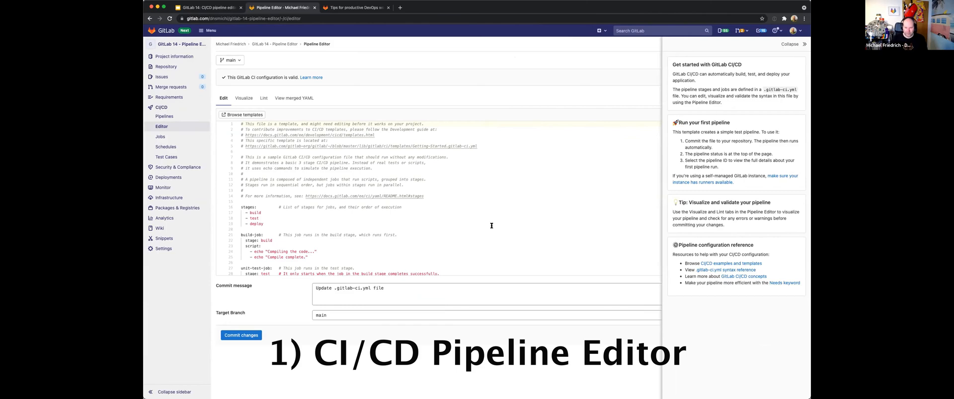
mouse_move(367, 211)
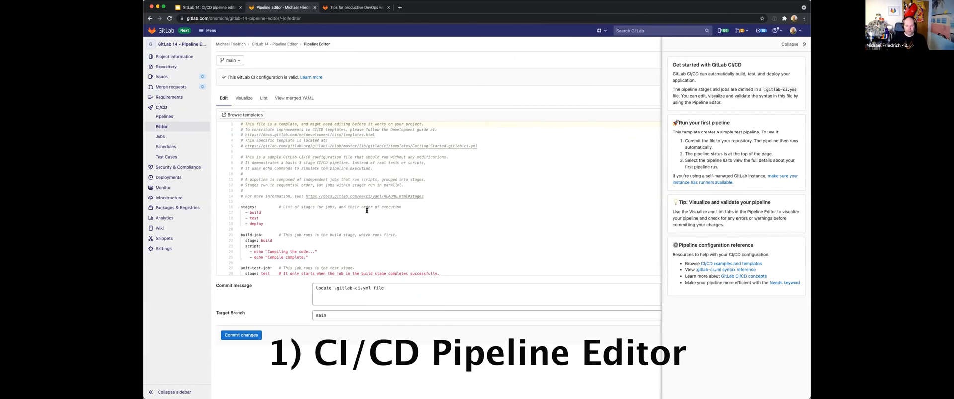
scroll(down, 3)
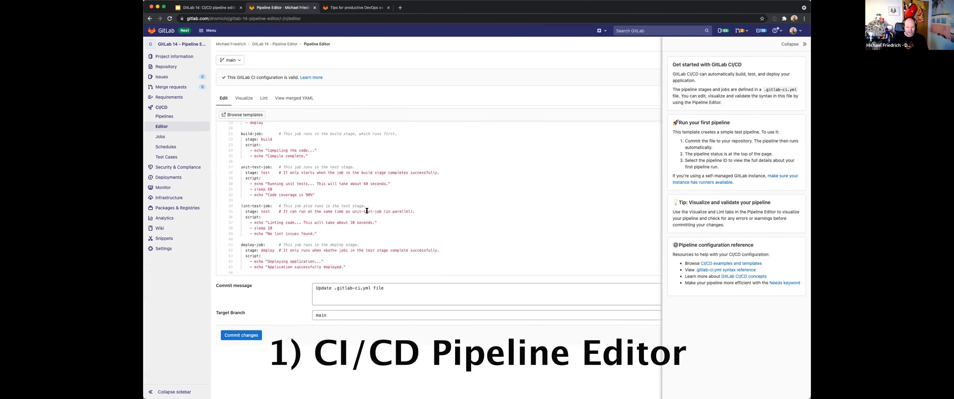
scroll(up, 3)
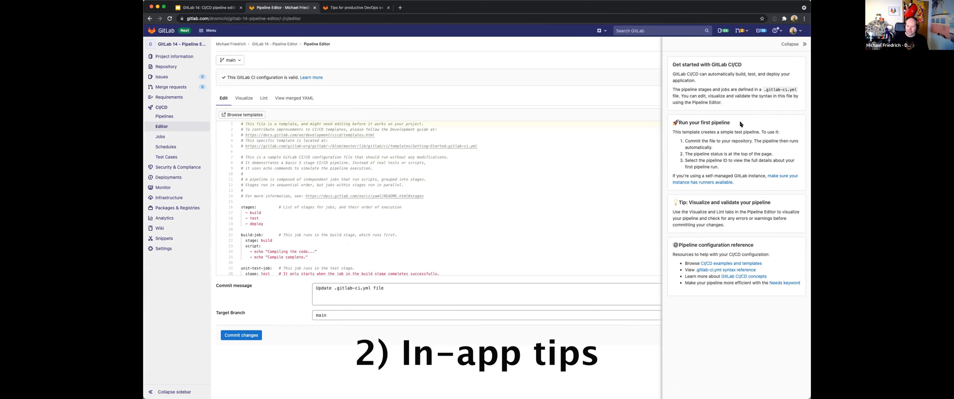
mouse_move(739, 212)
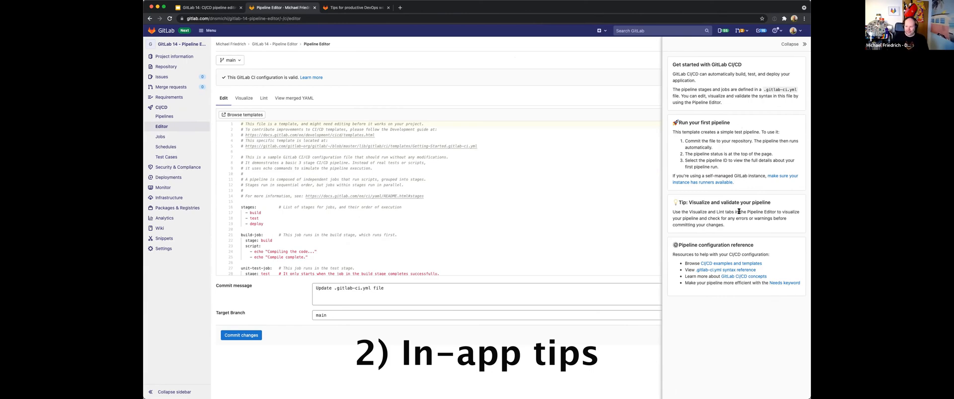
mouse_move(725, 238)
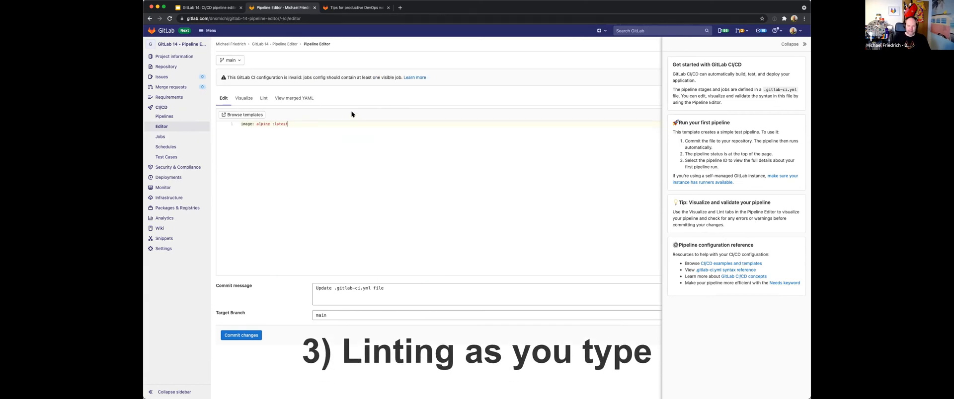
mouse_move(302, 87)
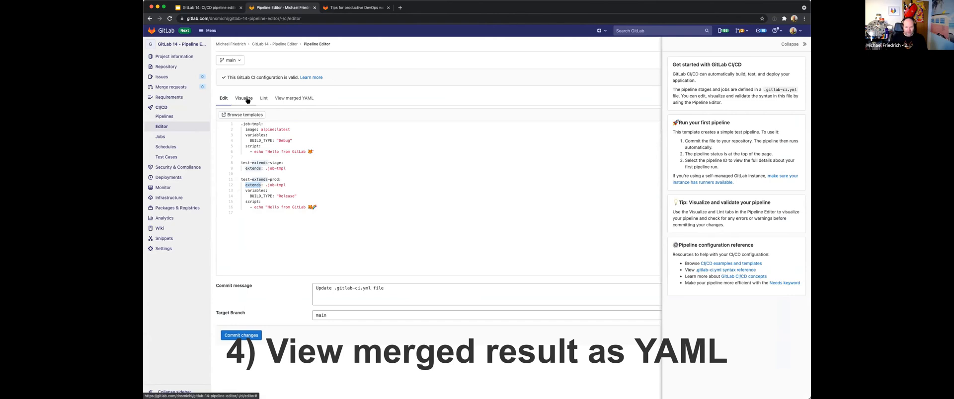
Review the pipeline graph, lint results and merged YAML, then return to editing
click(243, 98)
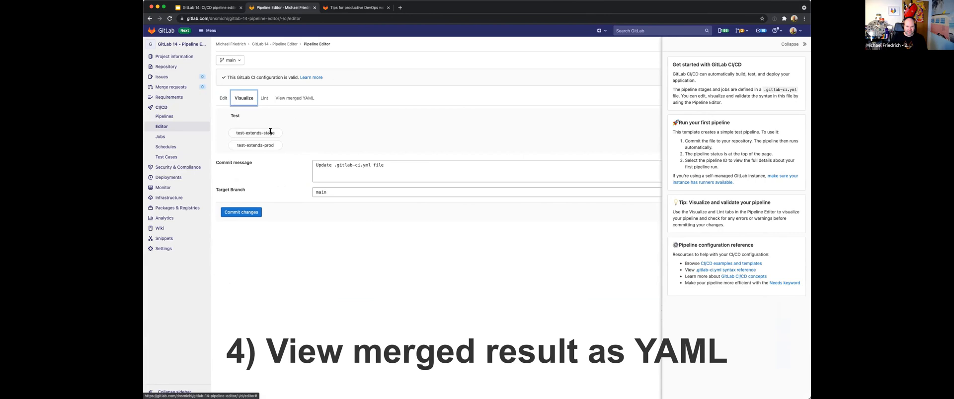
click(263, 99)
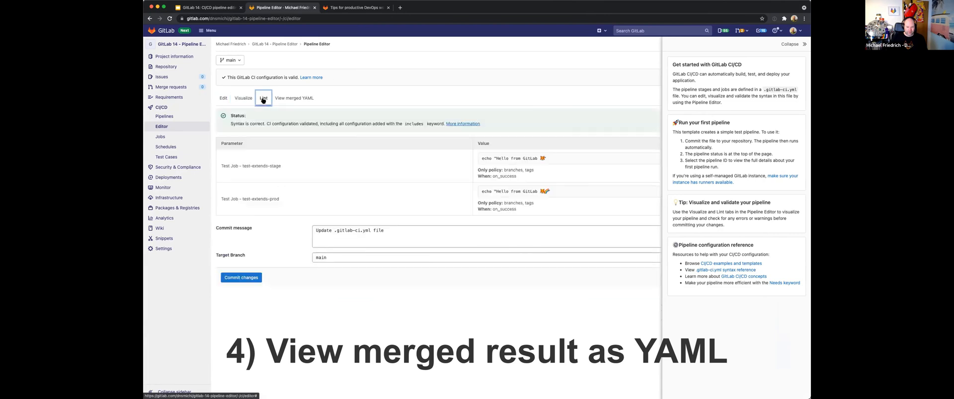
mouse_move(444, 180)
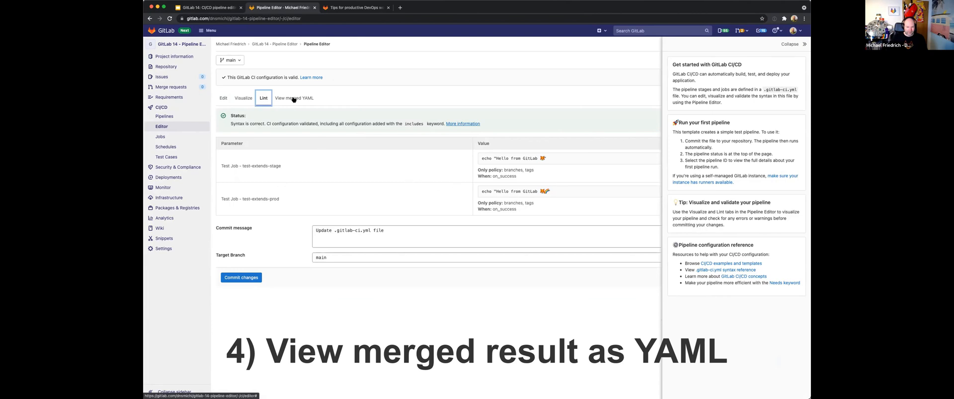
click(295, 98)
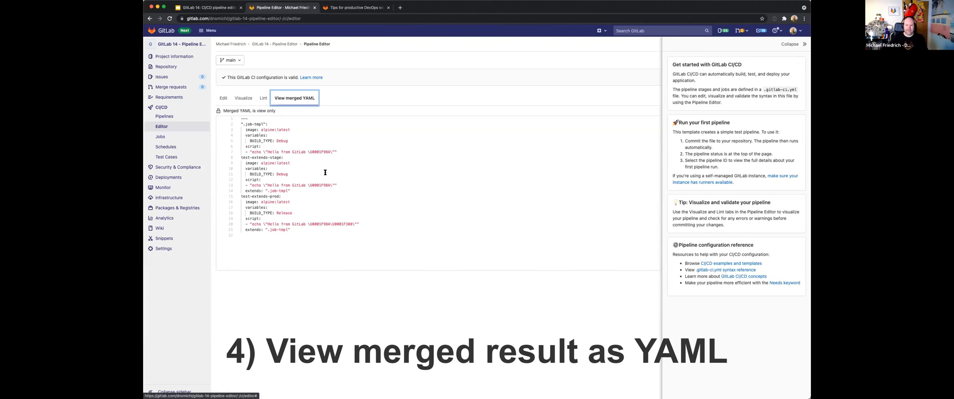
click(223, 99)
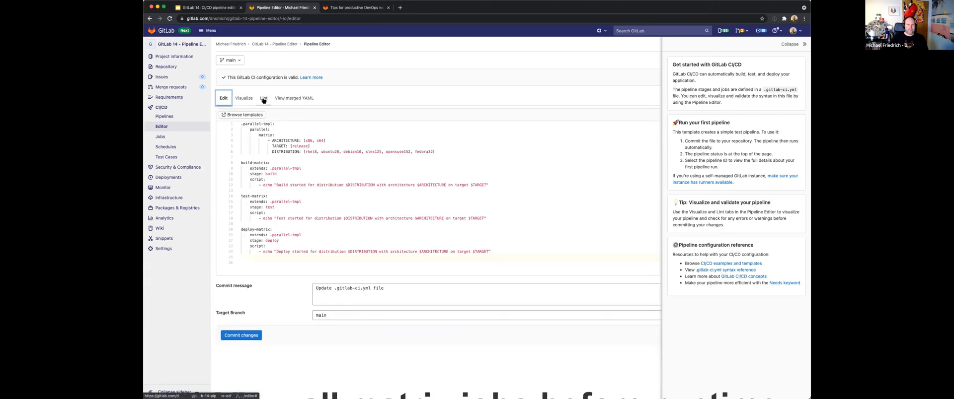
Lint the matrix config and scroll through every expanded build, test and deploy job
click(263, 99)
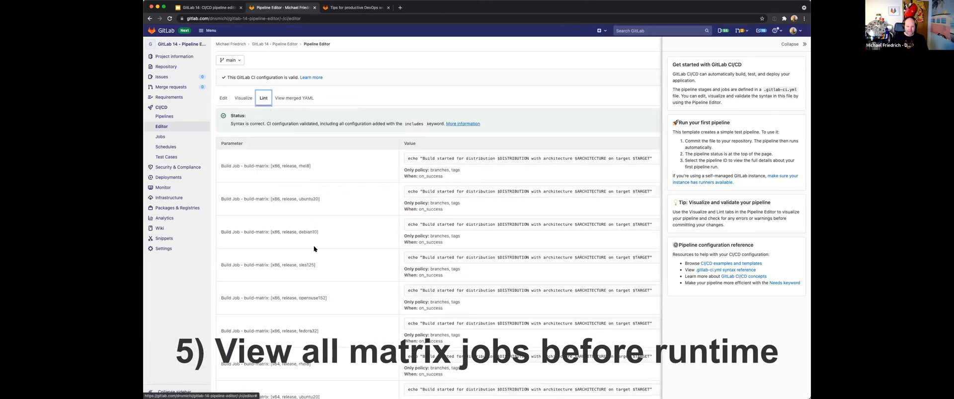
scroll(down, 3)
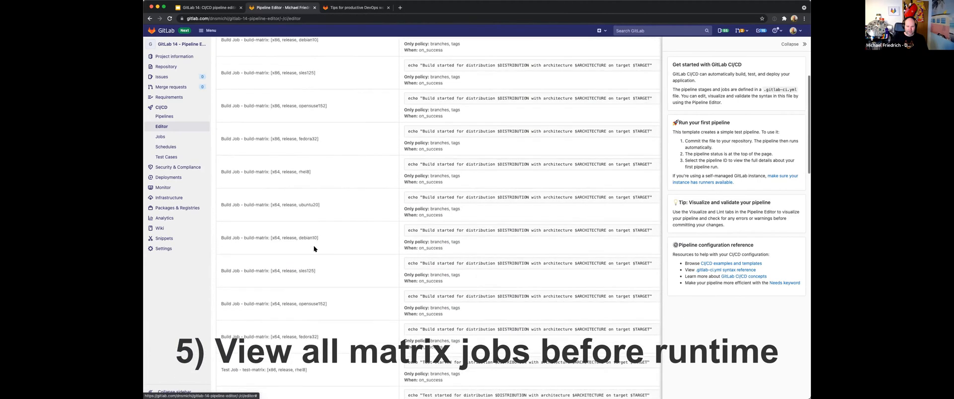
scroll(down, 3)
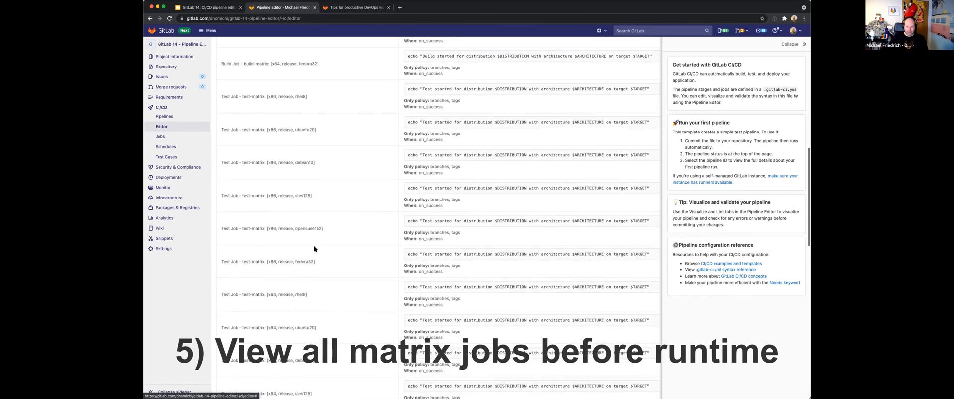
scroll(down, 3)
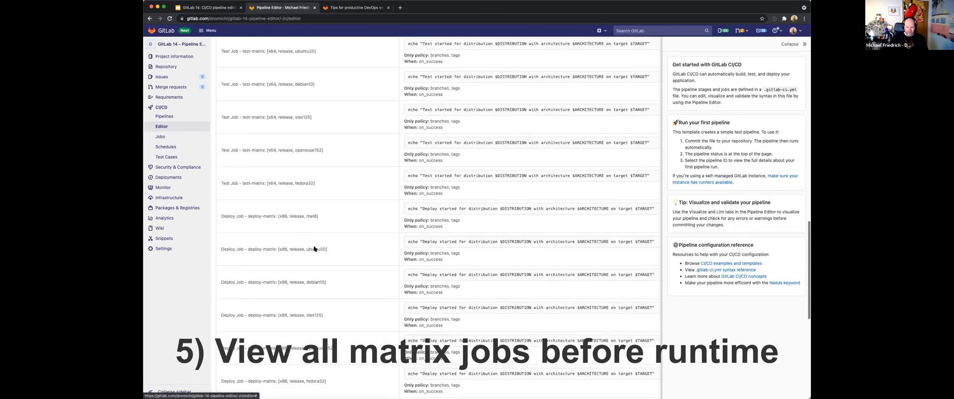
scroll(down, 3)
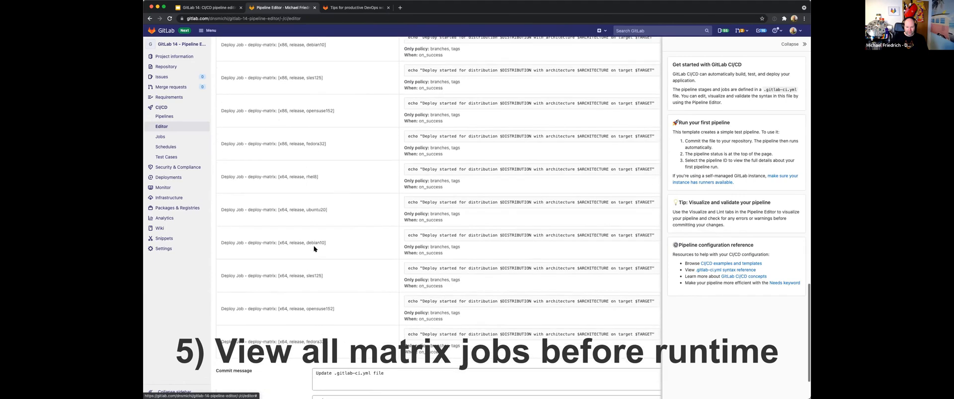
scroll(down, 3)
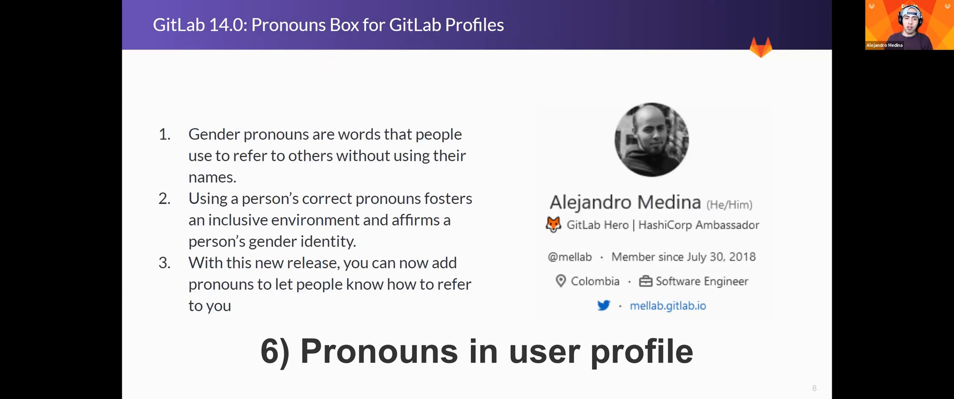
mouse_move(618, 212)
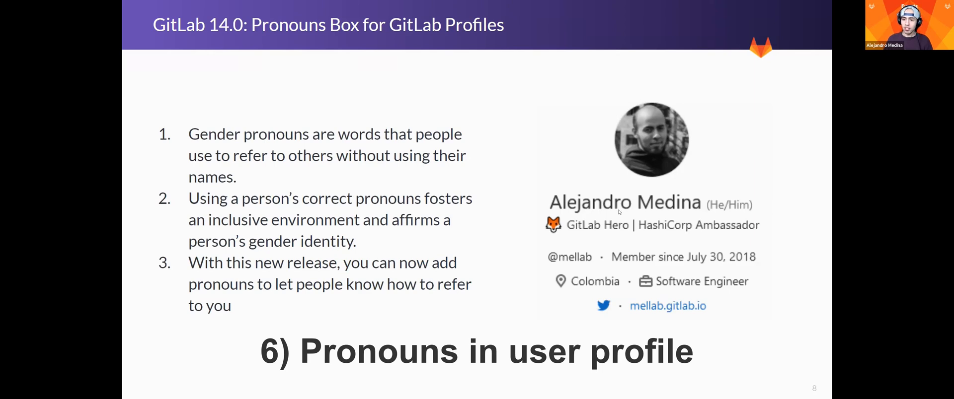
mouse_move(647, 203)
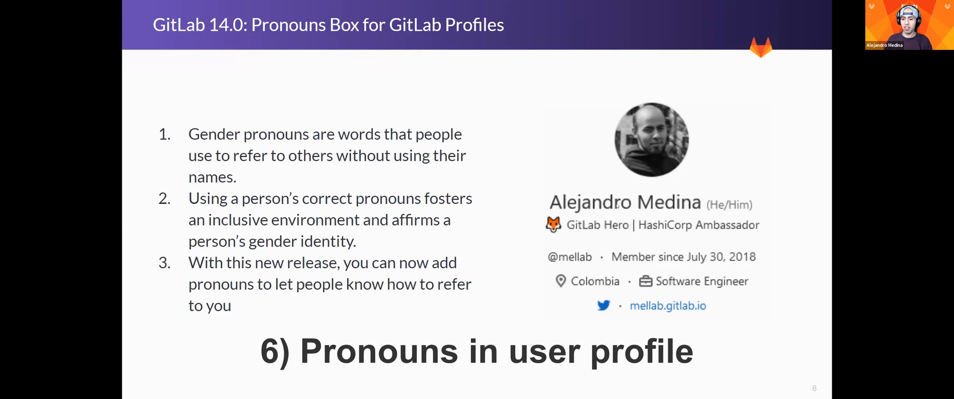
mouse_move(631, 207)
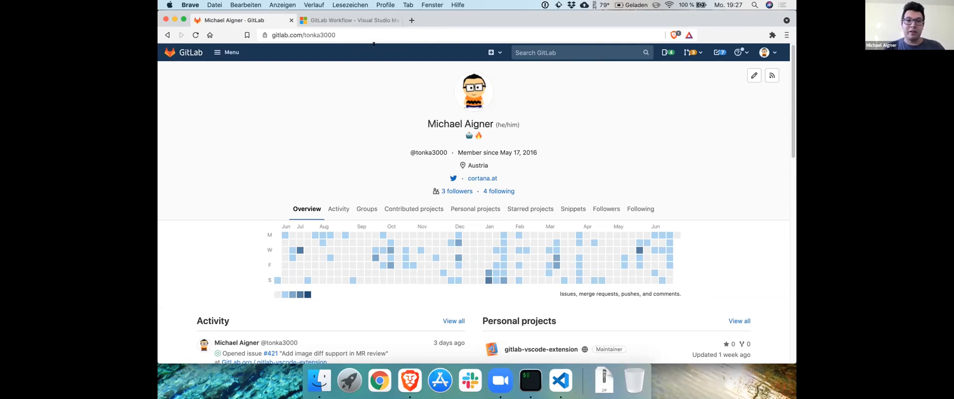
Show the GitLab user profile with he/him pronouns beside the name
click(349, 20)
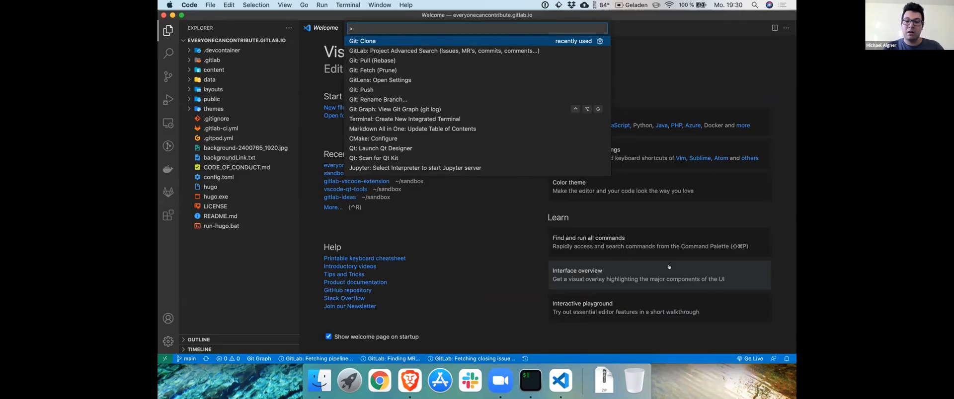
Run 'GitLab: Validate GitLab CI config' on .gitlab-ci.yml from the command palette
text(gitlab)
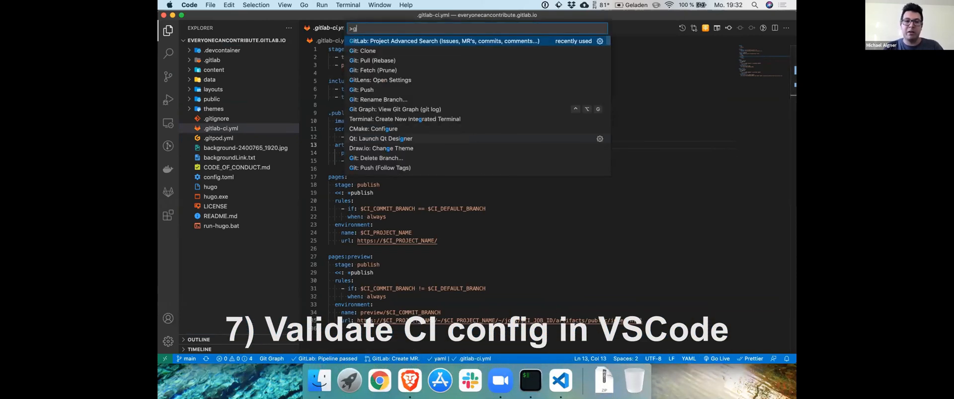
text(itlab)
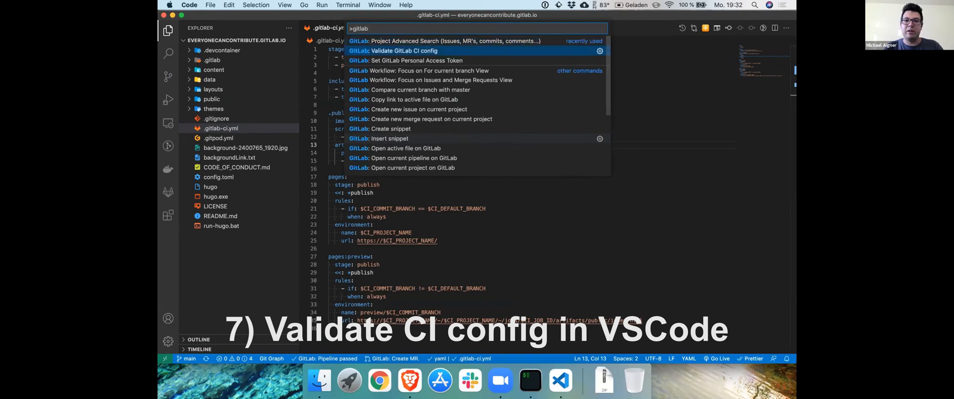
click(404, 51)
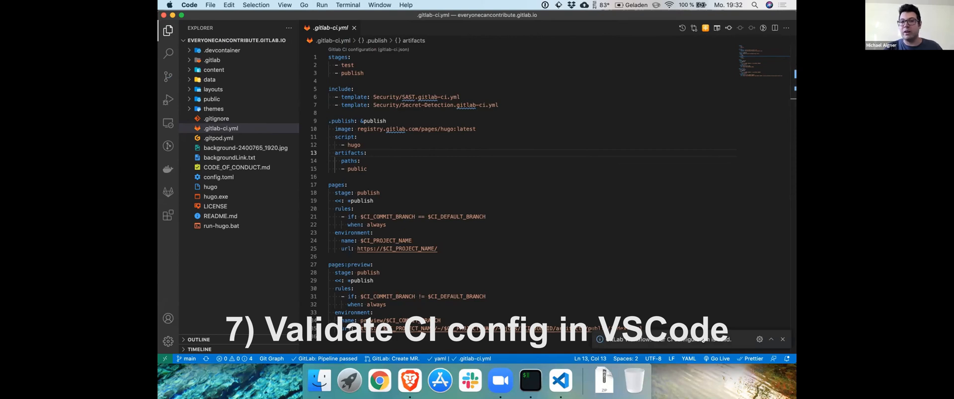
click(168, 191)
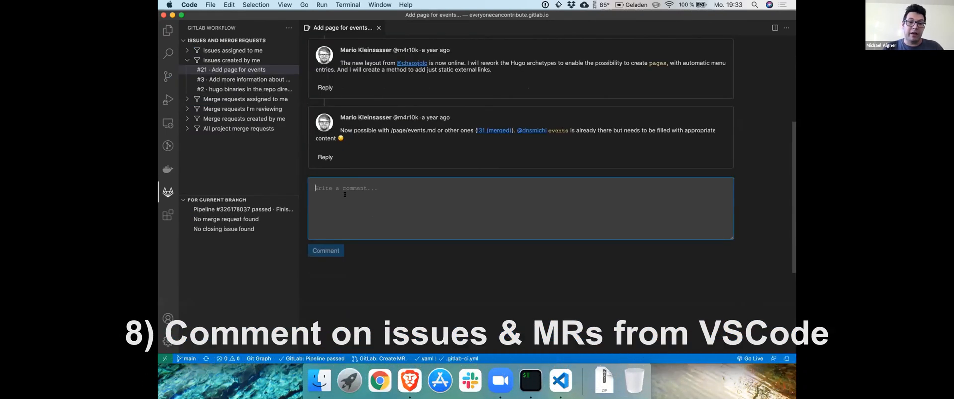
Draft a test comment 'adasd' on issue #21, then clear it
text(adasd)
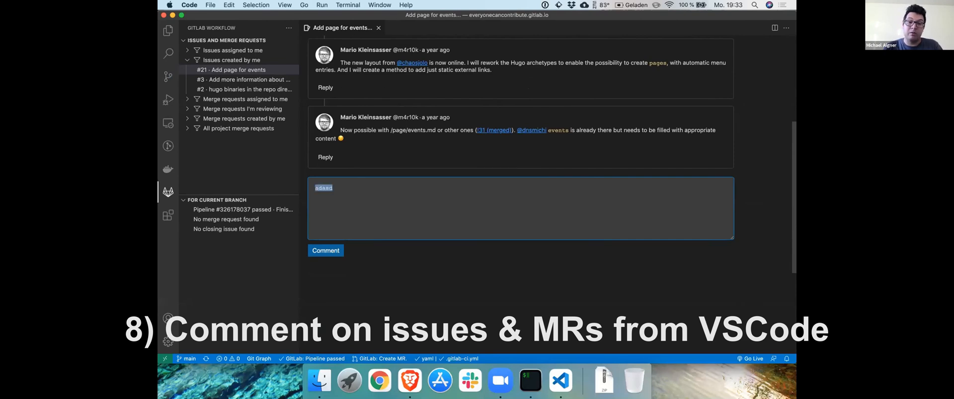
text(/)
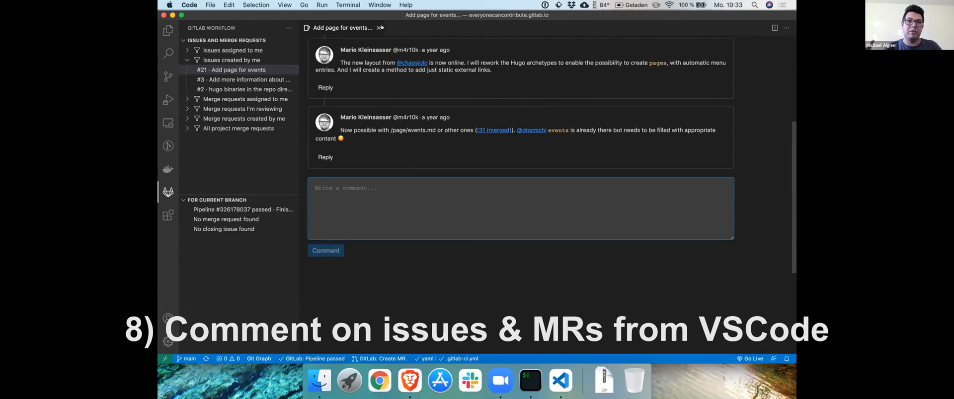
click(245, 69)
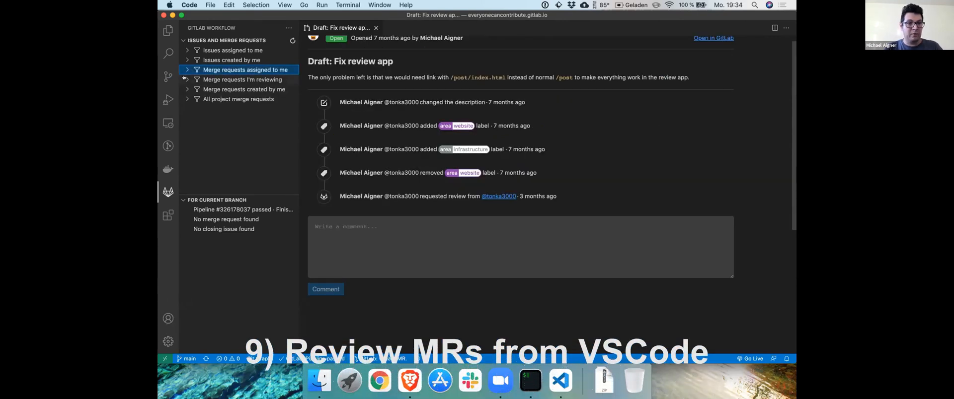
Open the .gitlab-ci.yml diff from merge request !73 'Draft: Fix review app'
click(242, 79)
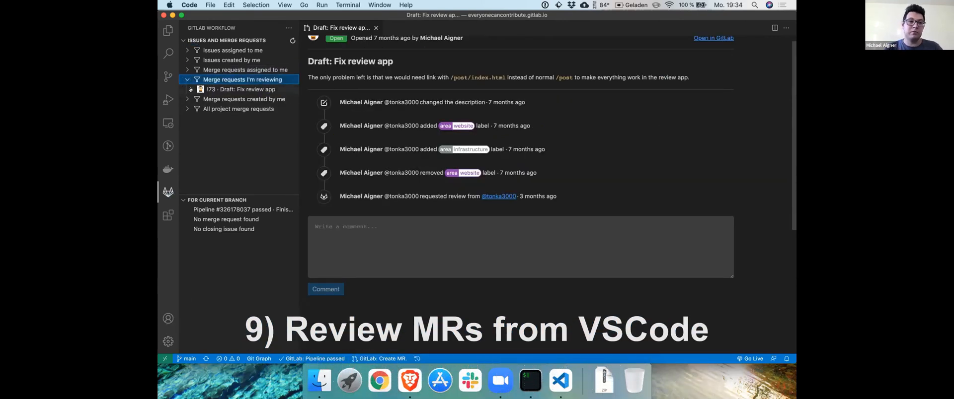
click(240, 90)
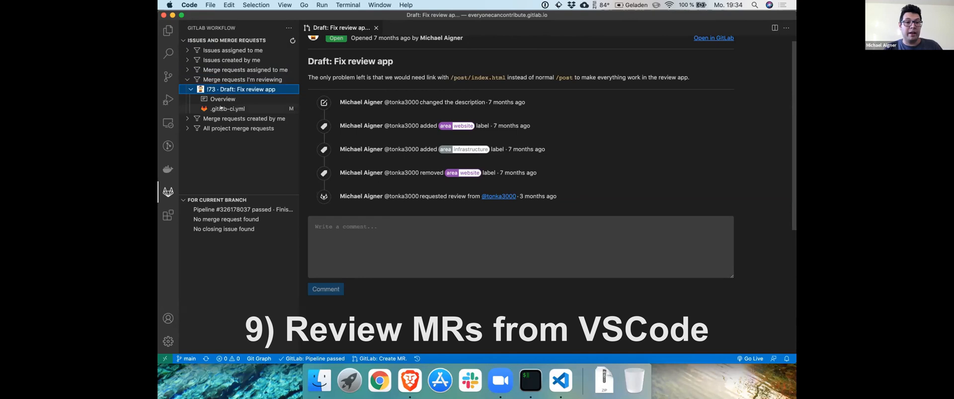
click(228, 108)
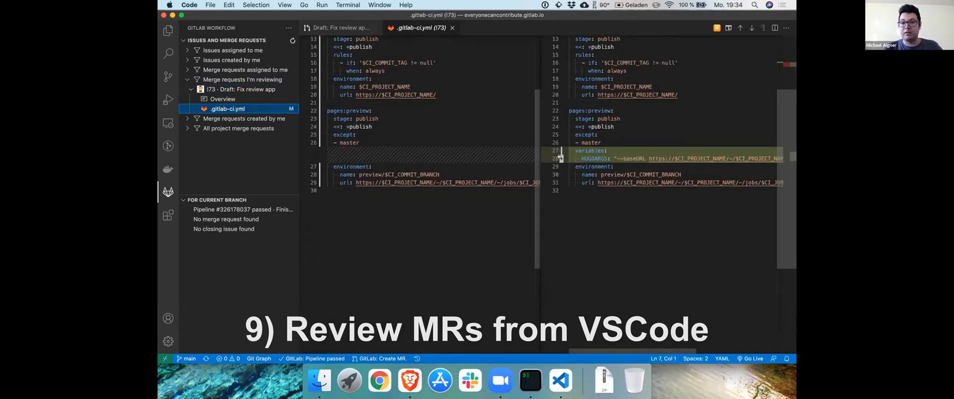
click(559, 159)
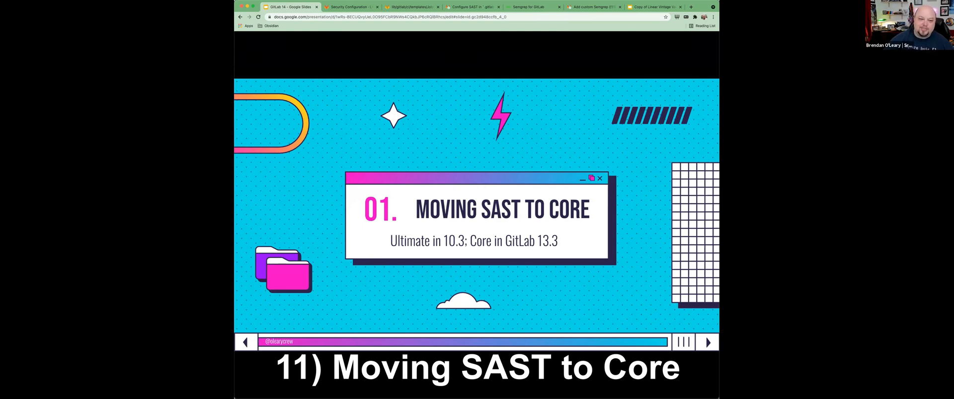
Switch from the 'Moving SAST to Core' slide to the project's Security Configuration page
click(352, 7)
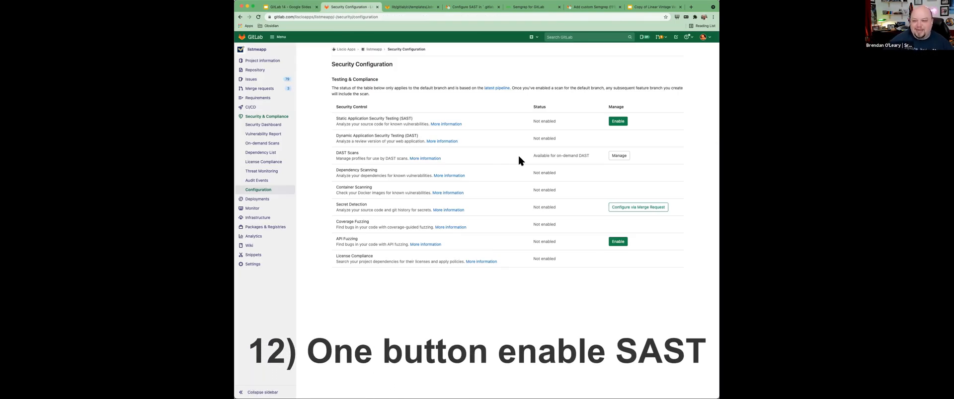